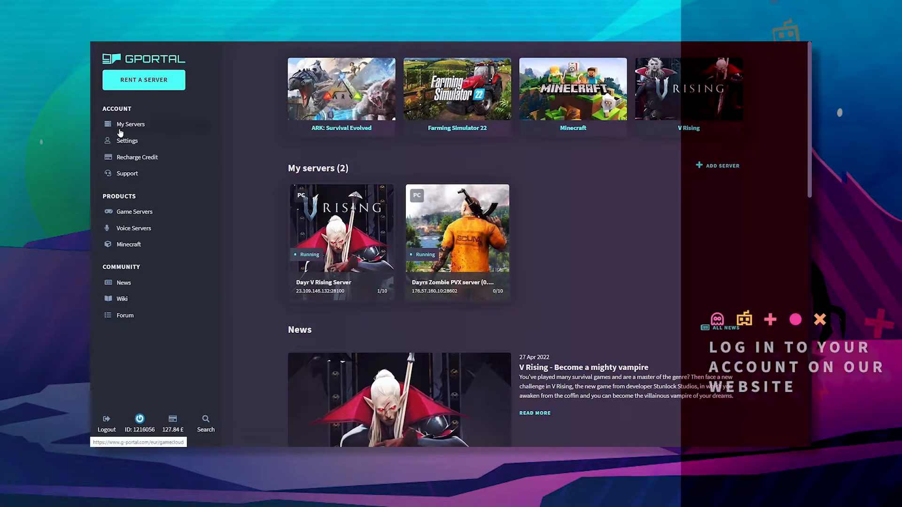
# Step: Open the Dayr V Rising Server under Gamecloud England from My Servers
pyautogui.click(130, 124)
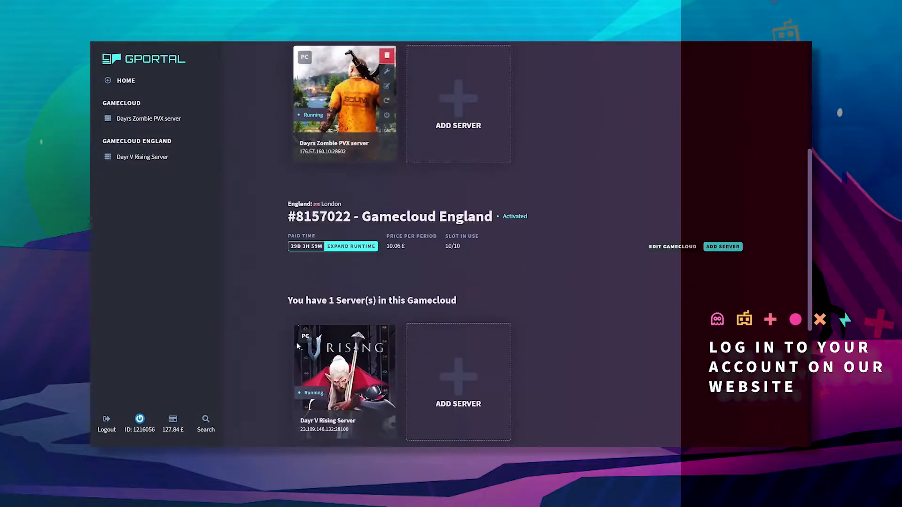
pyautogui.click(344, 369)
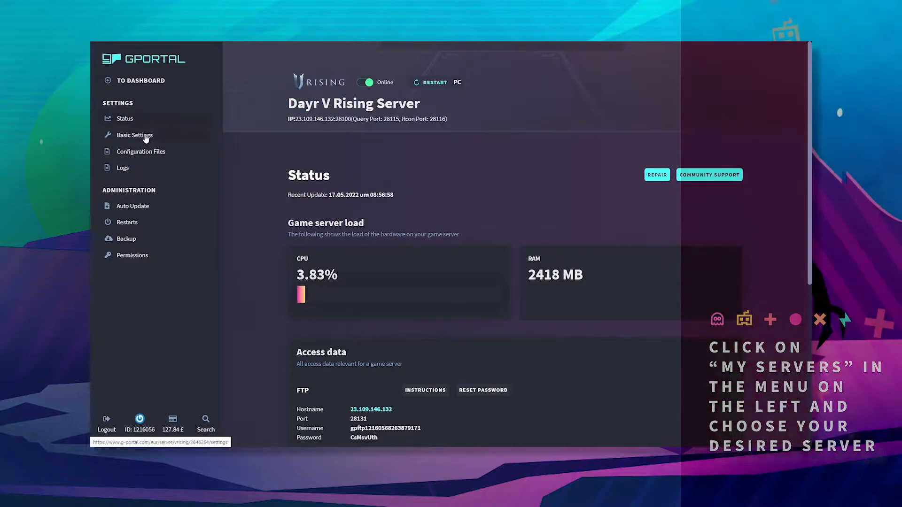
# Step: Open Basic Settings and scroll down to DayDurationInSeconds and DayStartHour
pyautogui.click(135, 135)
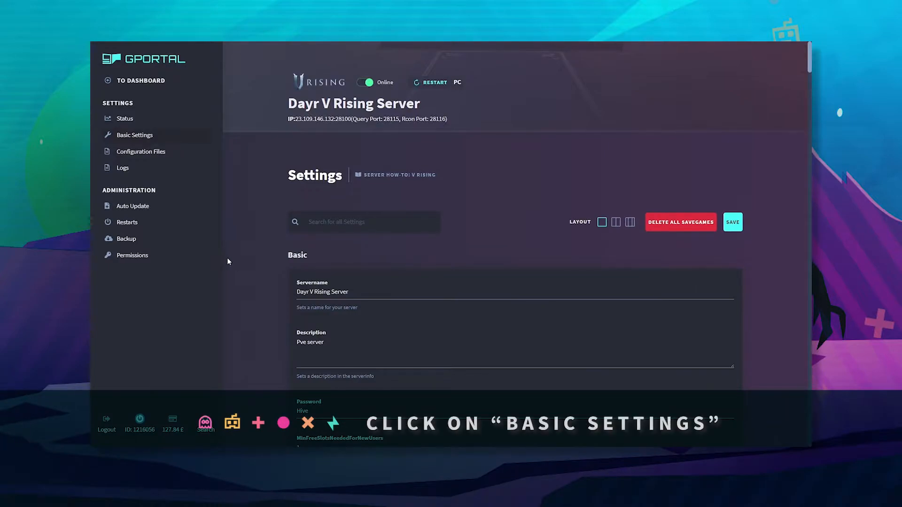
pyautogui.scroll(-3)
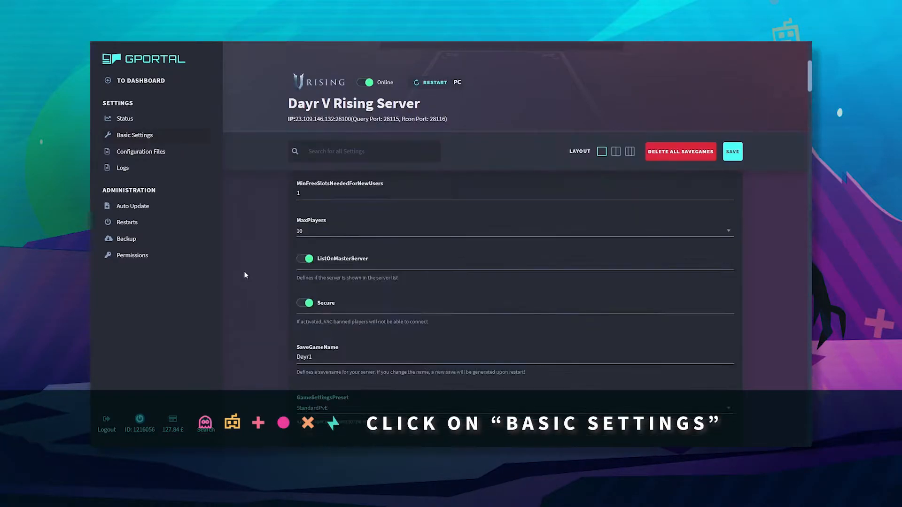
pyautogui.scroll(-3)
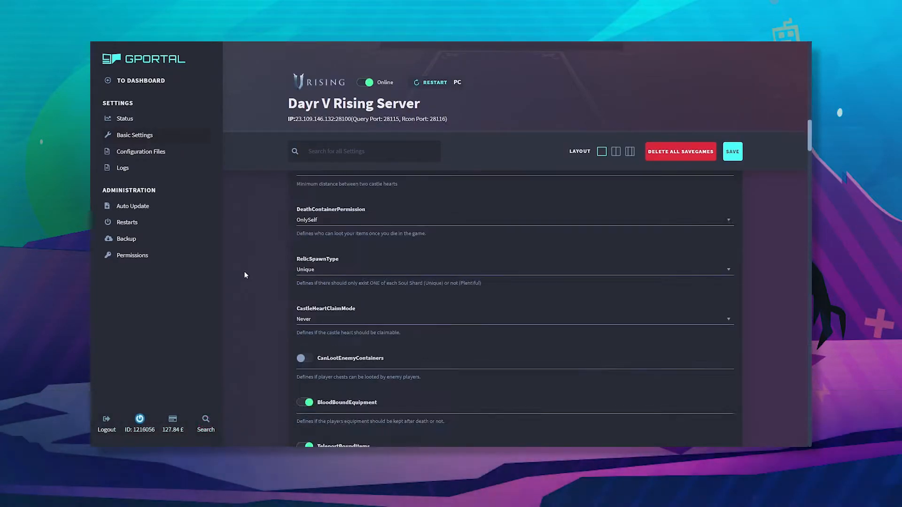
pyautogui.scroll(-3)
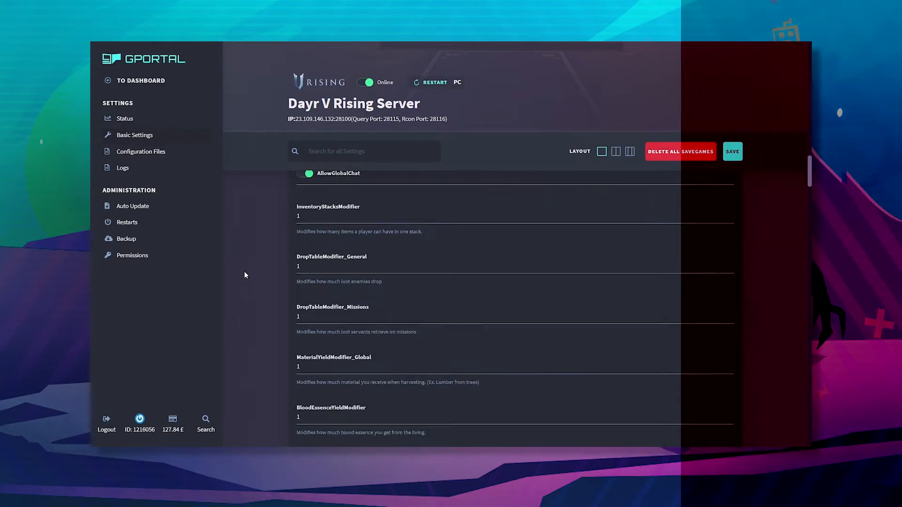
pyautogui.scroll(-3)
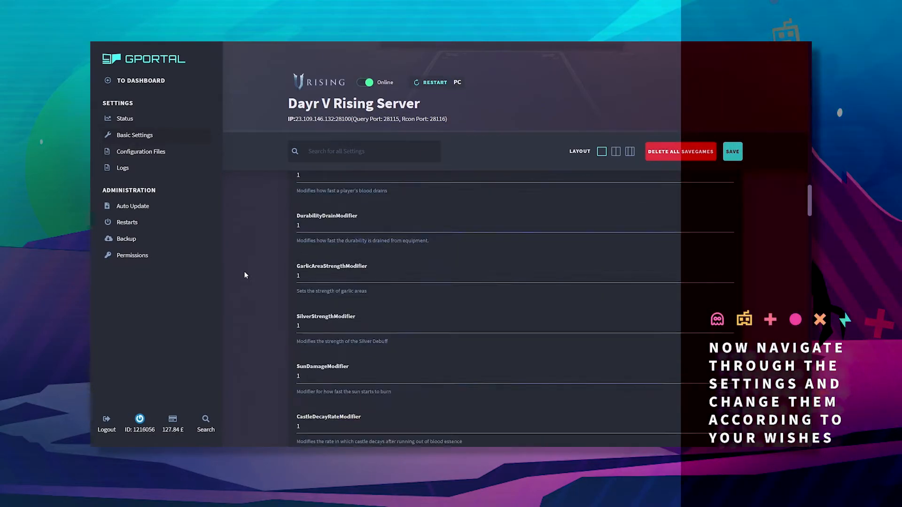
pyautogui.scroll(-3)
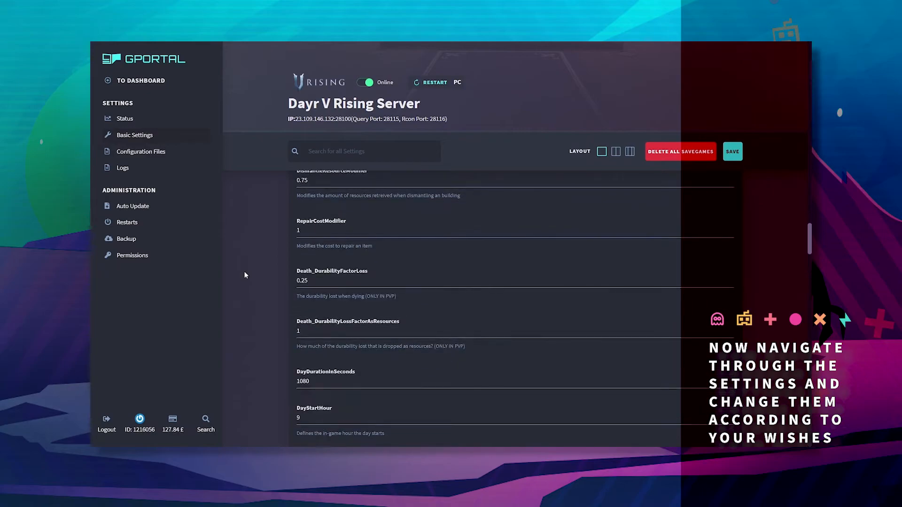
pyautogui.scroll(-3)
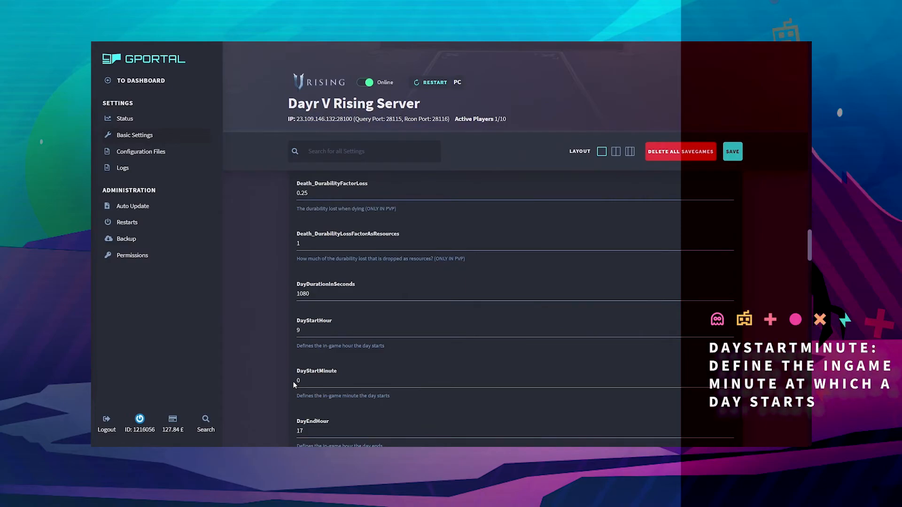
pyautogui.scroll(-3)
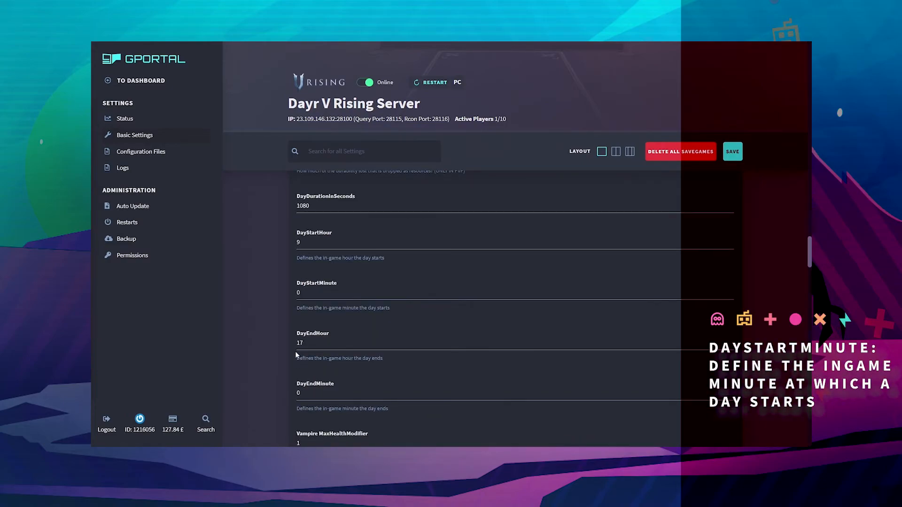